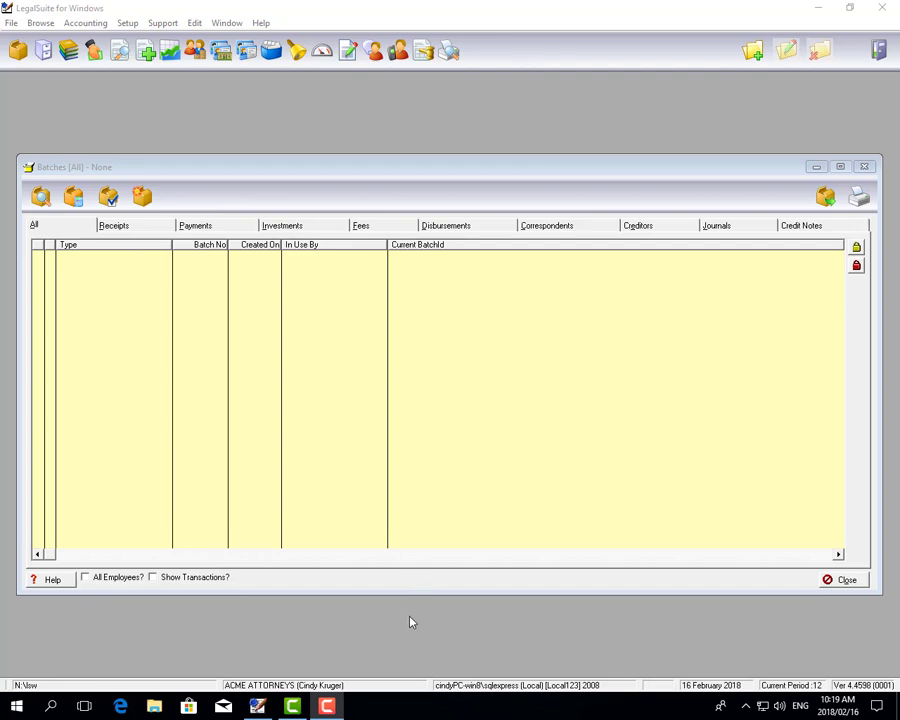
mouse_move(404, 624)
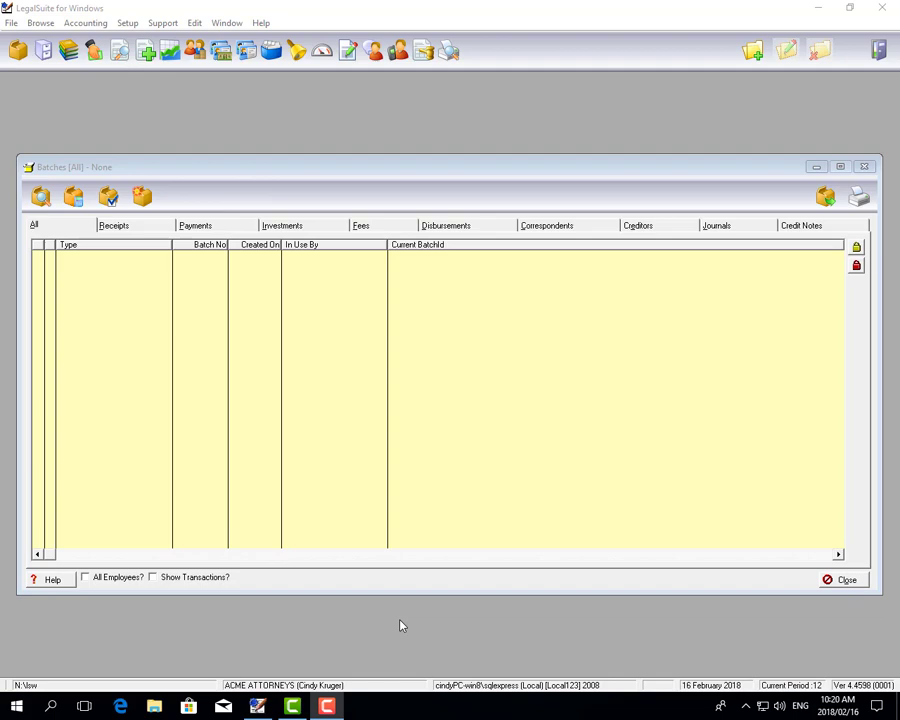
mouse_move(378, 618)
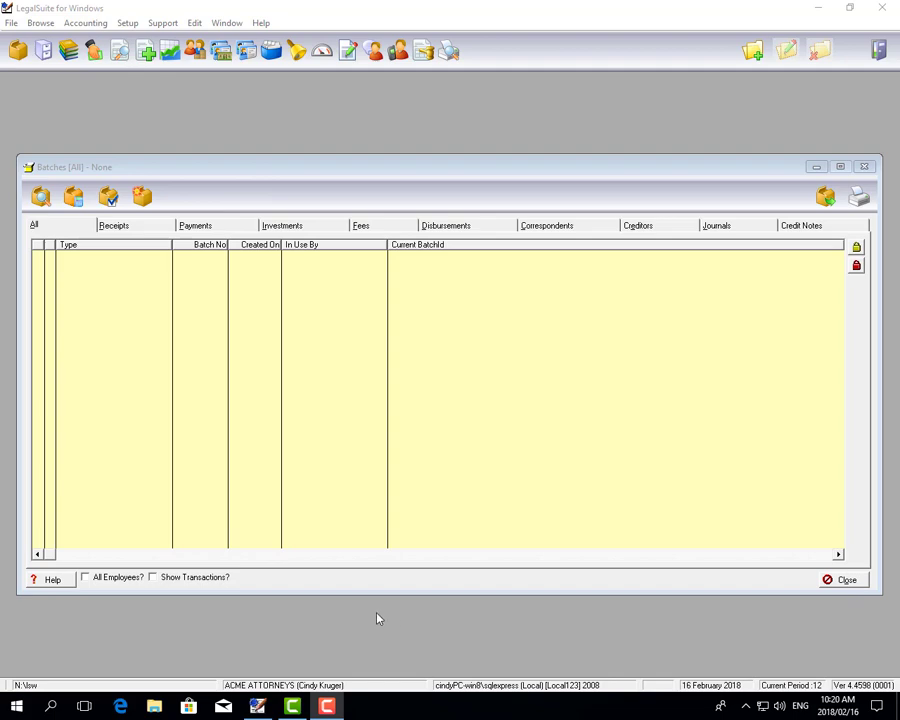
Start a Consolidation batch from the Special Batches options, showing the matter filter
click(142, 196)
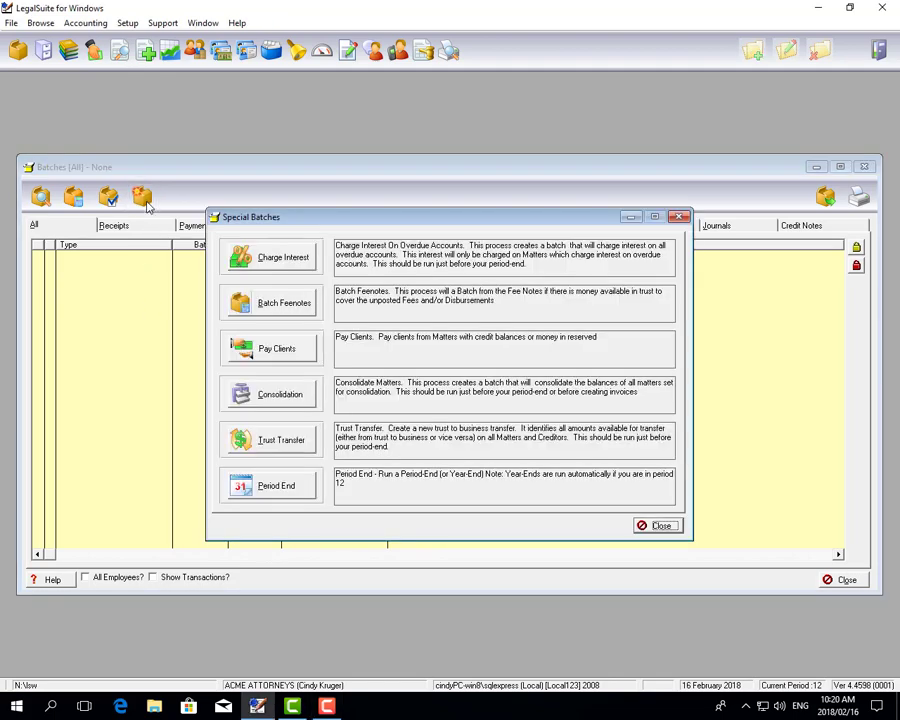
mouse_move(288, 404)
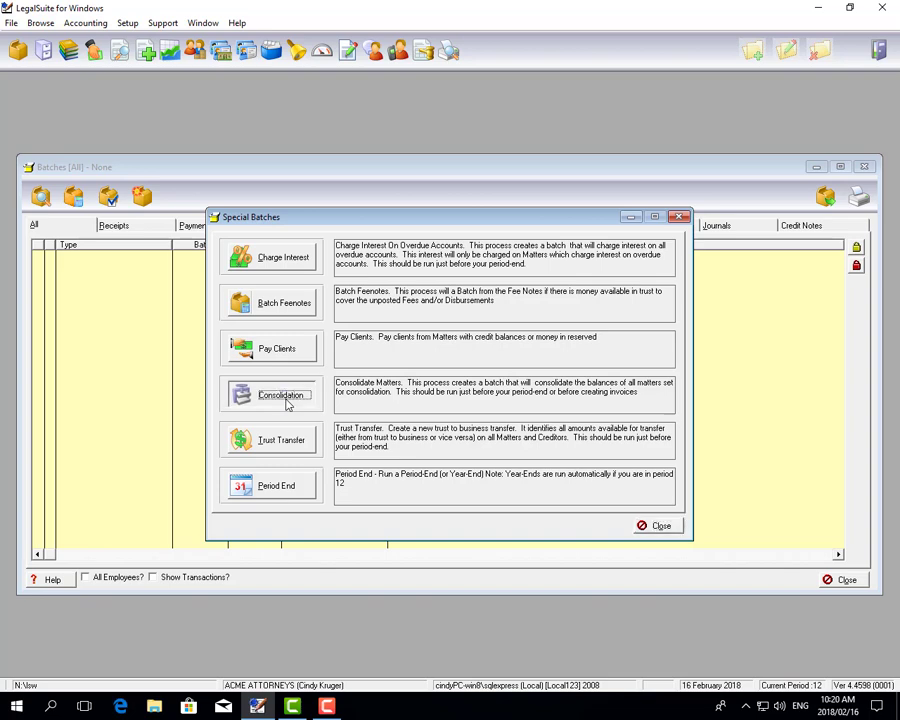
click(280, 394)
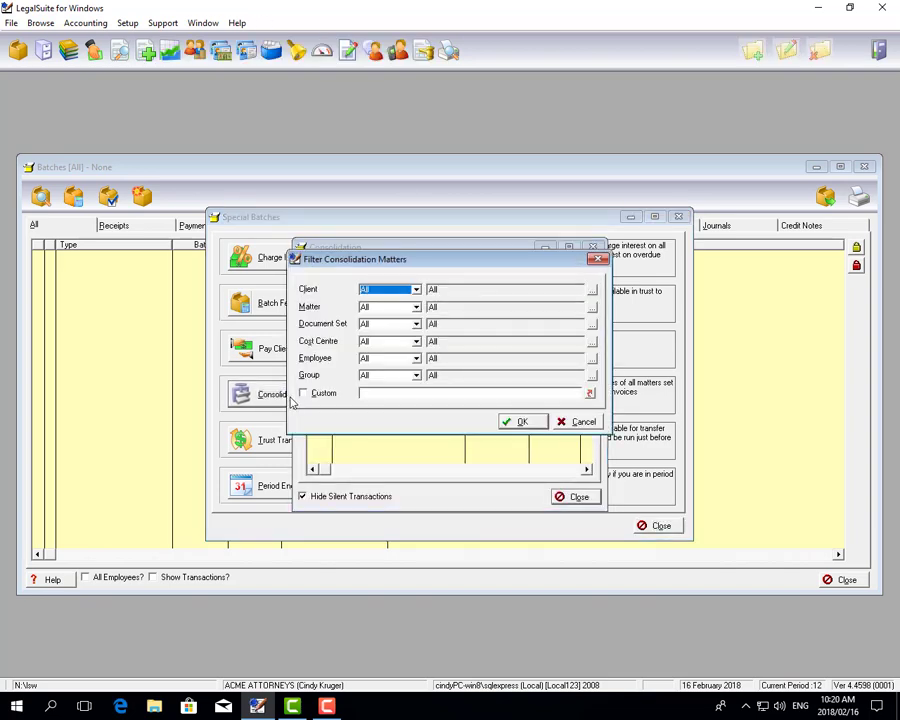
mouse_move(336, 420)
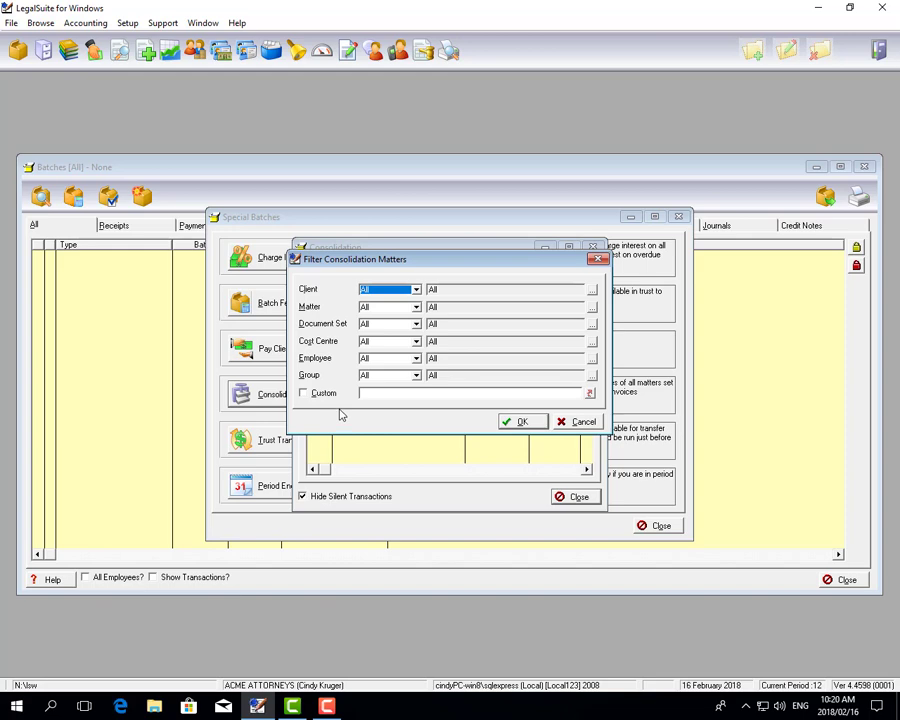
mouse_move(388, 418)
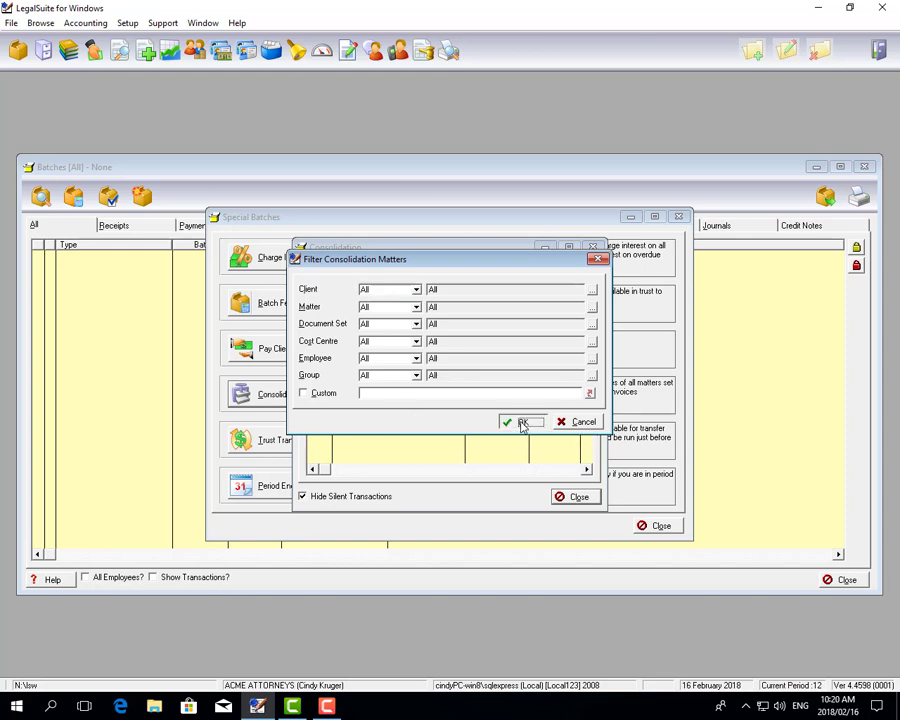
Accept the All-matters filter to build batch 52, then review and accept one matter's journal
click(520, 420)
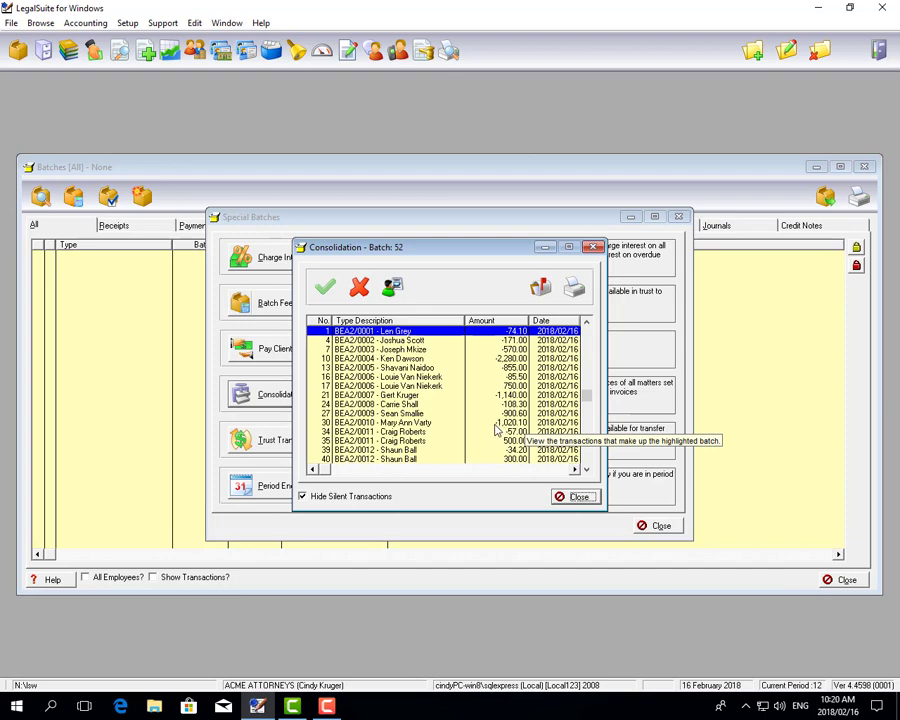
mouse_move(490, 436)
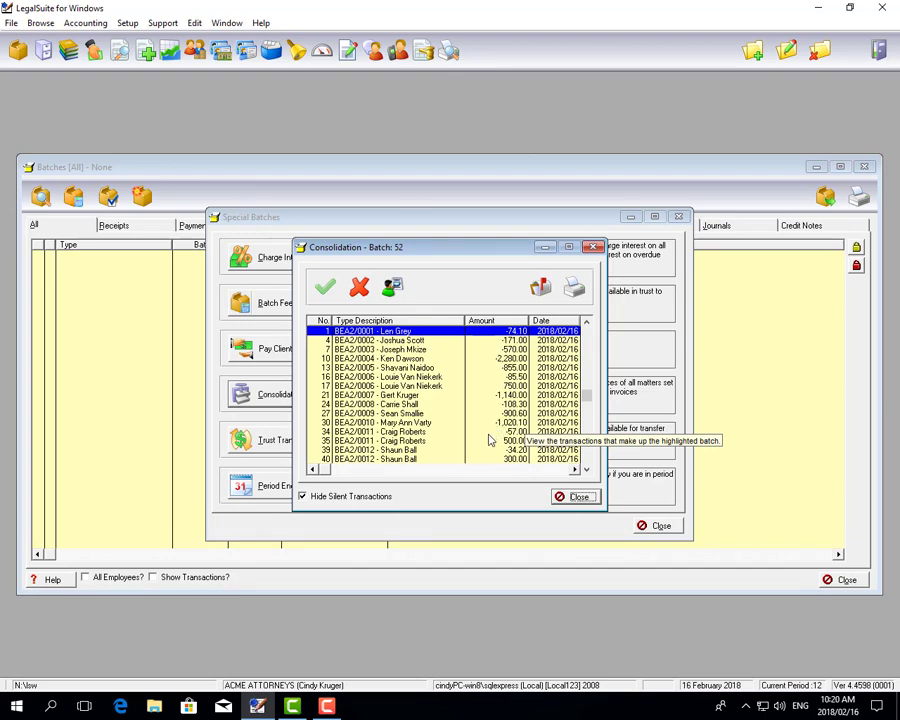
click(420, 422)
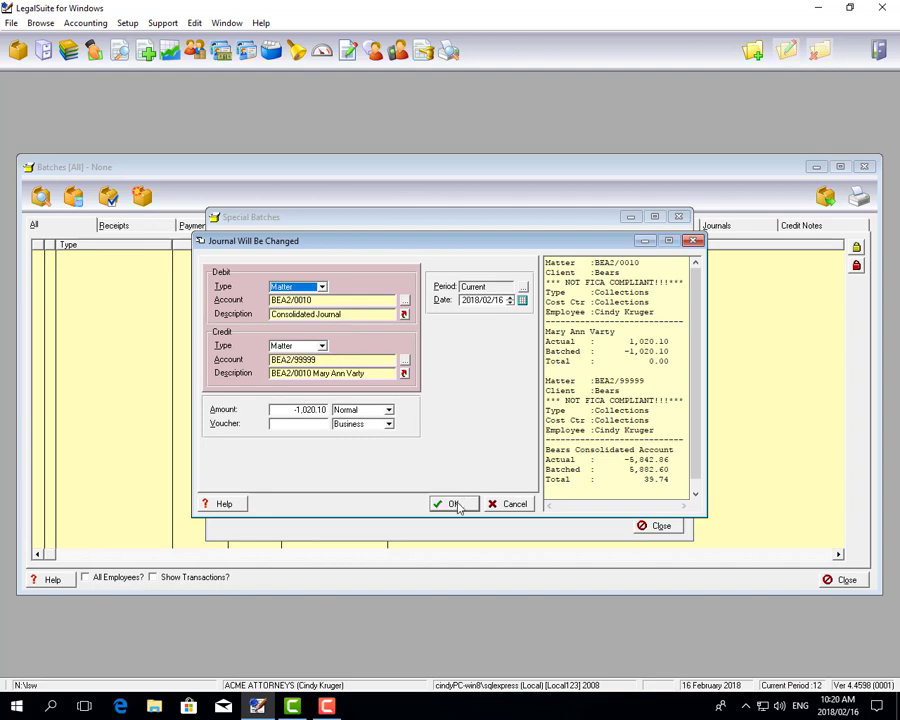
click(450, 504)
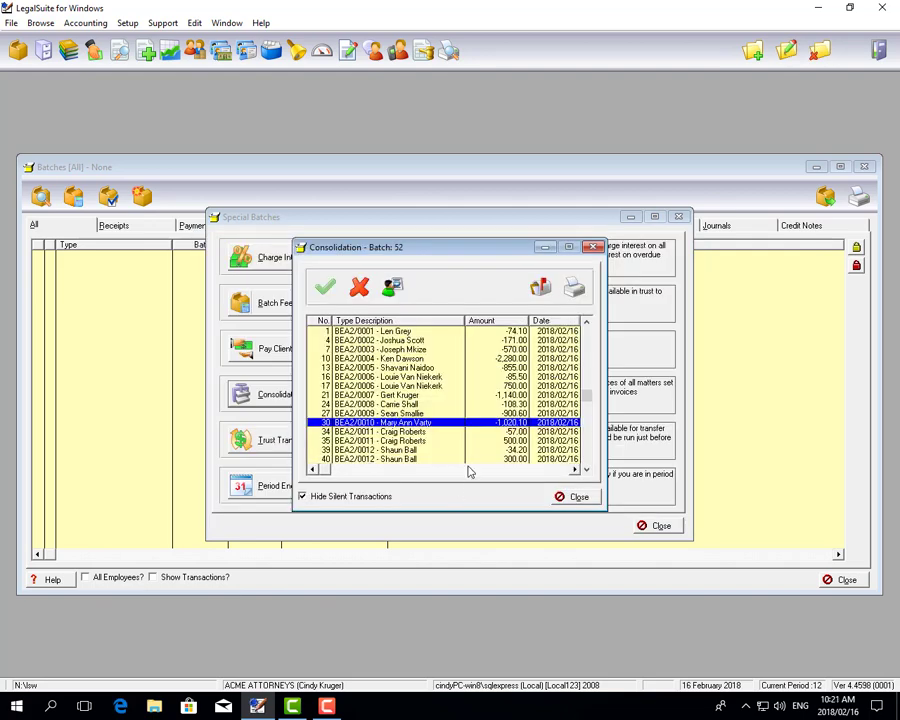
mouse_move(576, 288)
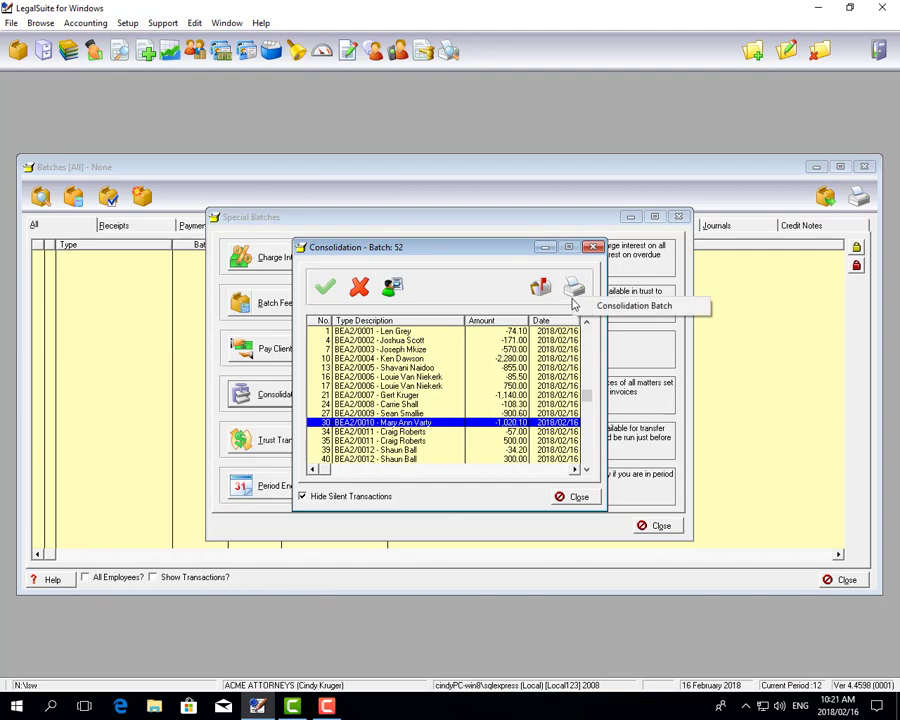
Print the consolidation batch with Destination set to Excel Spreadsheet
click(572, 288)
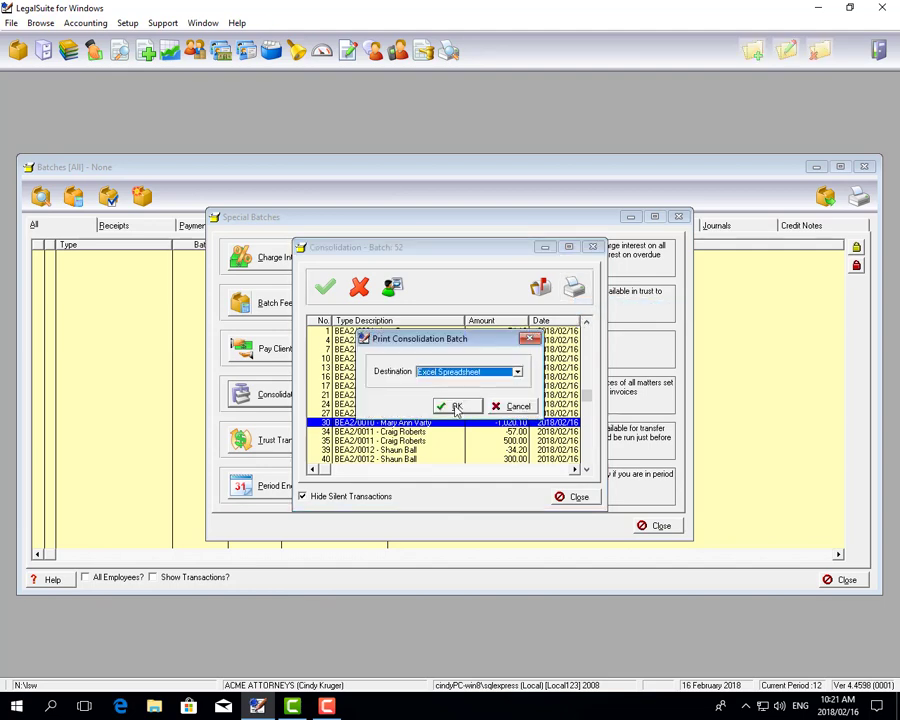
click(450, 404)
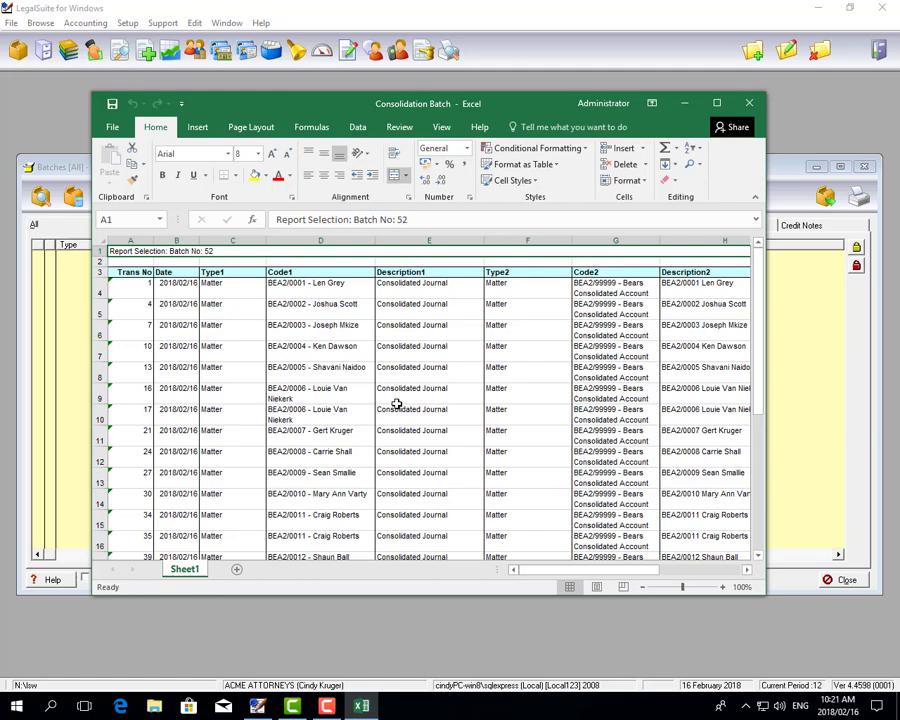
mouse_move(360, 516)
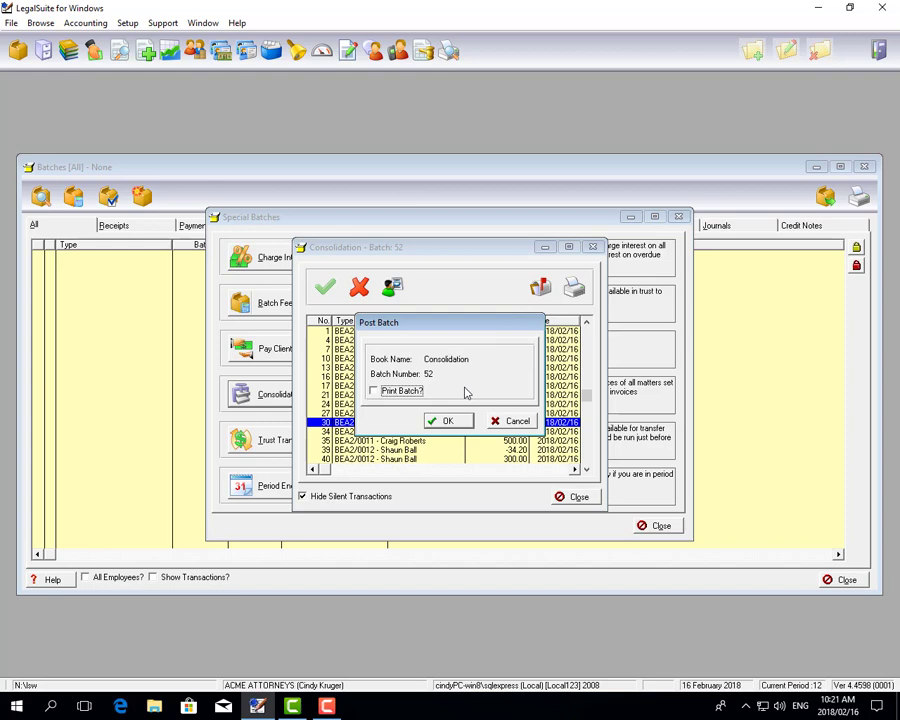
Post consolidation batch 52 via the Post Batch option
click(448, 420)
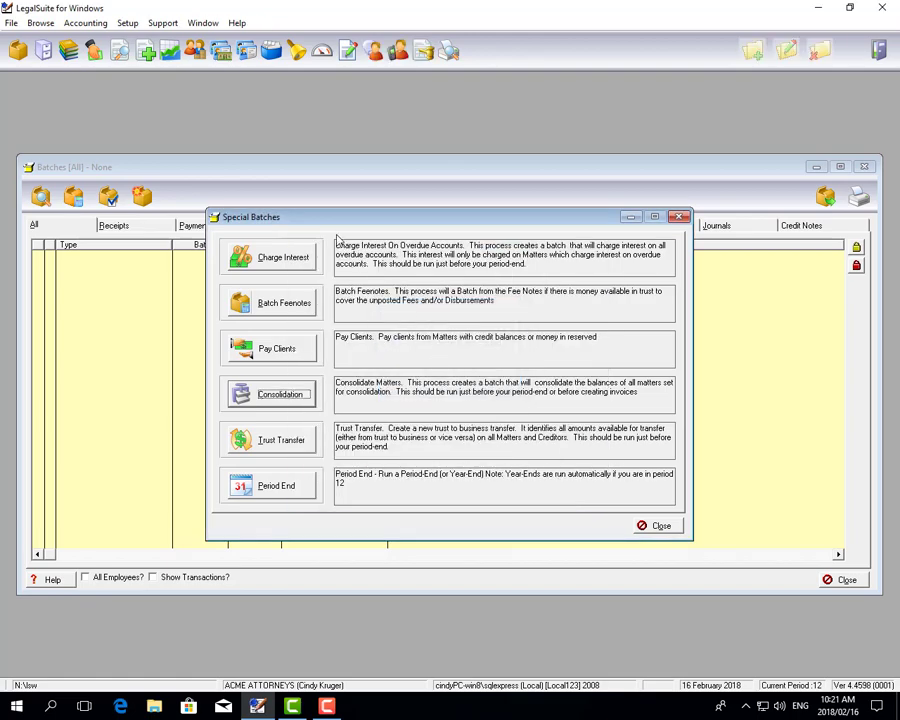
click(656, 524)
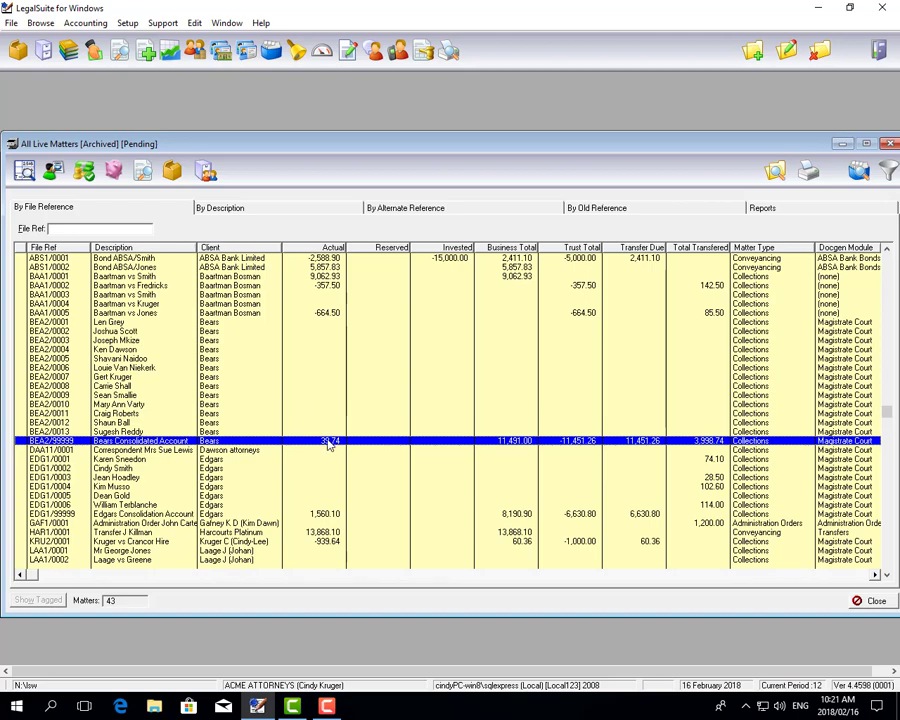
mouse_move(136, 478)
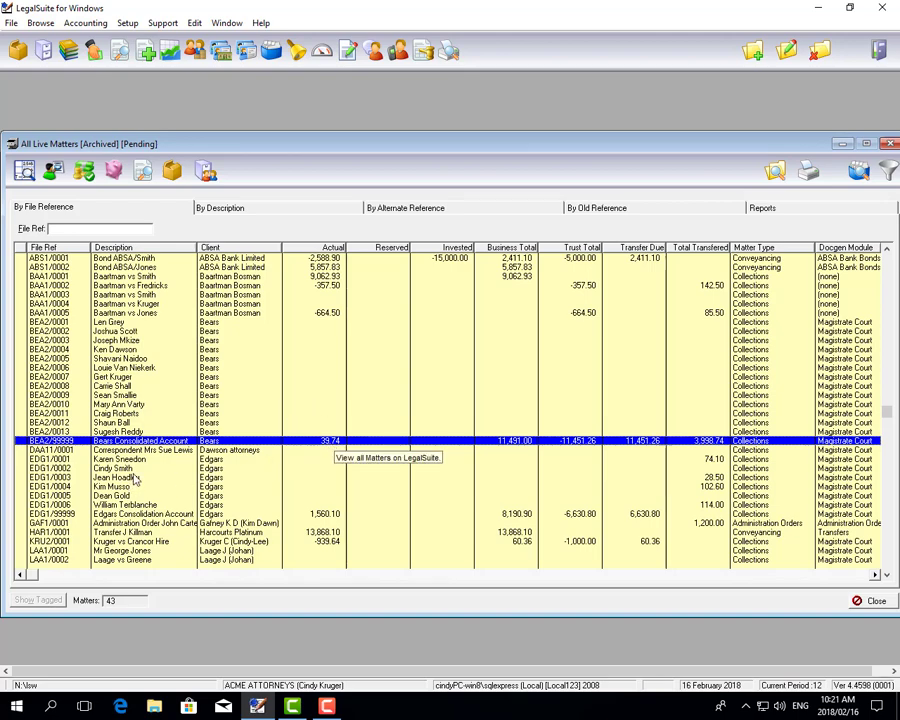
click(116, 476)
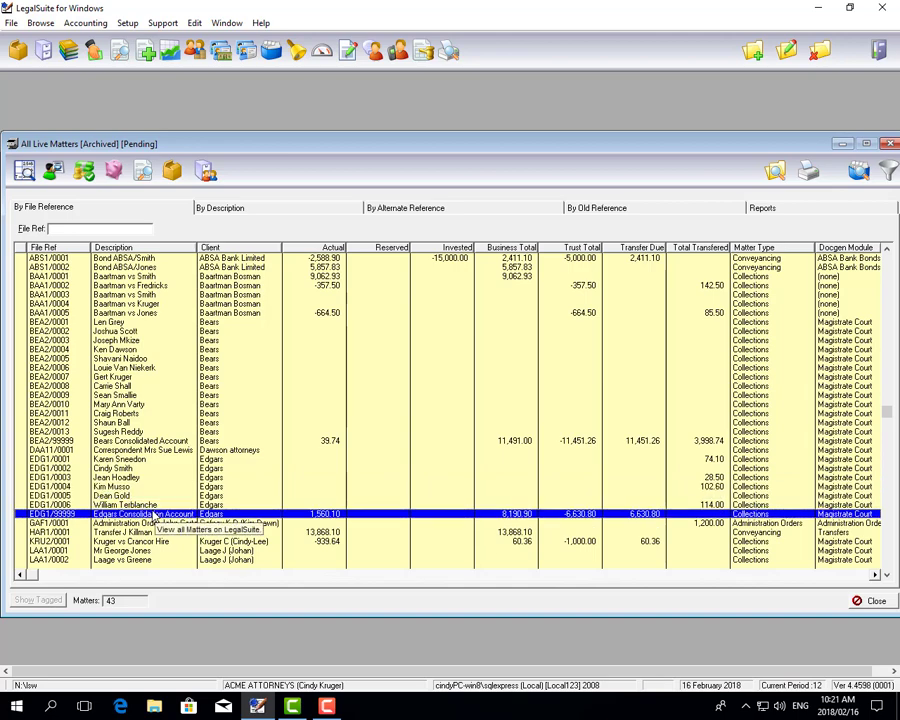
mouse_move(344, 396)
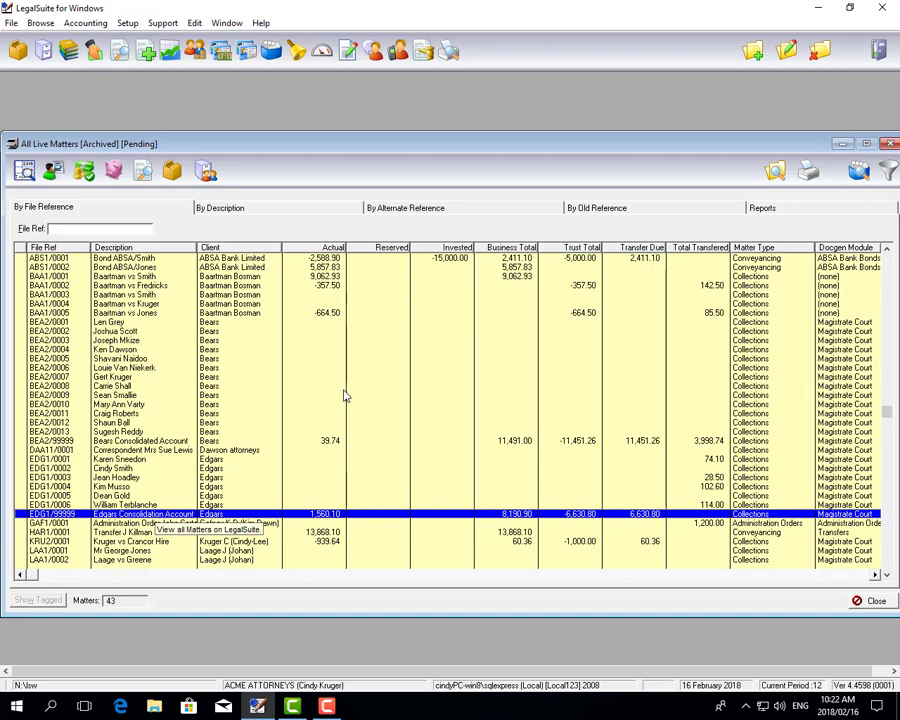
mouse_move(338, 392)
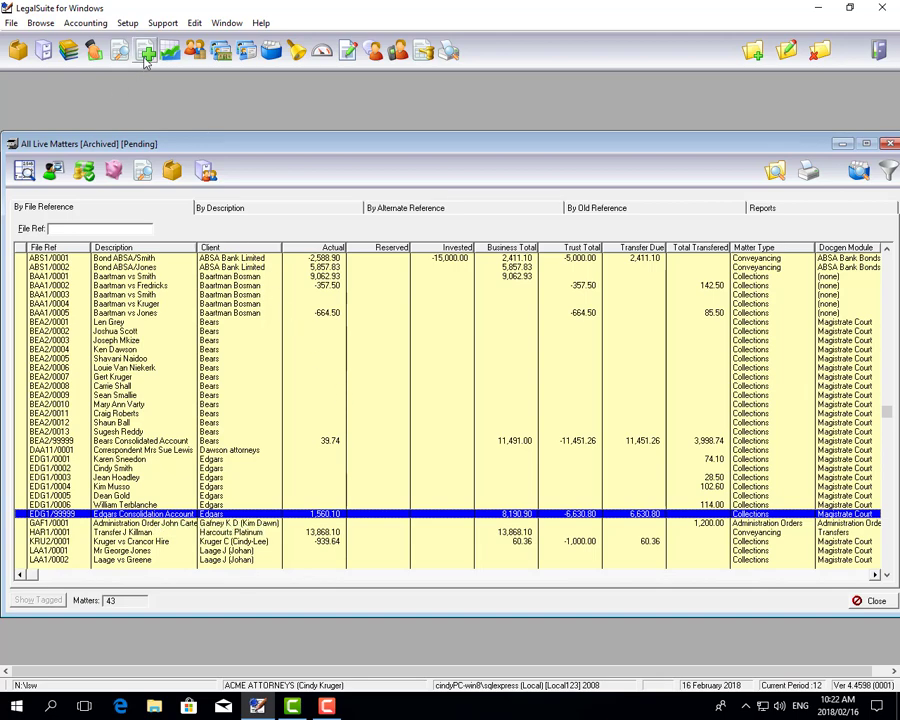
mouse_move(144, 52)
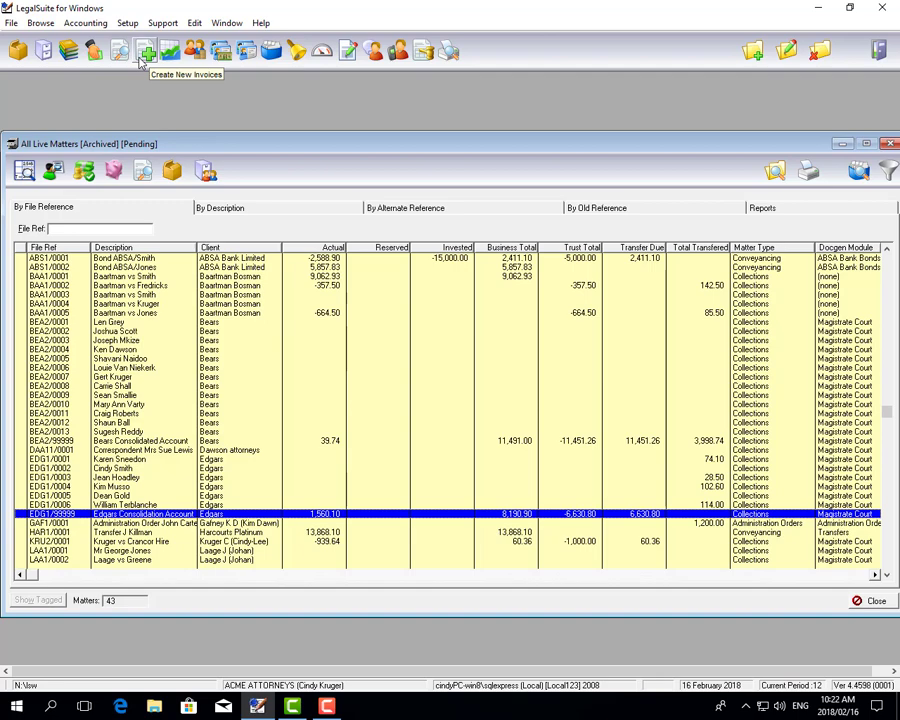
Create the invoice for consolidated matter LAA1/99999 with the default filter, confirming one invoice created
click(144, 50)
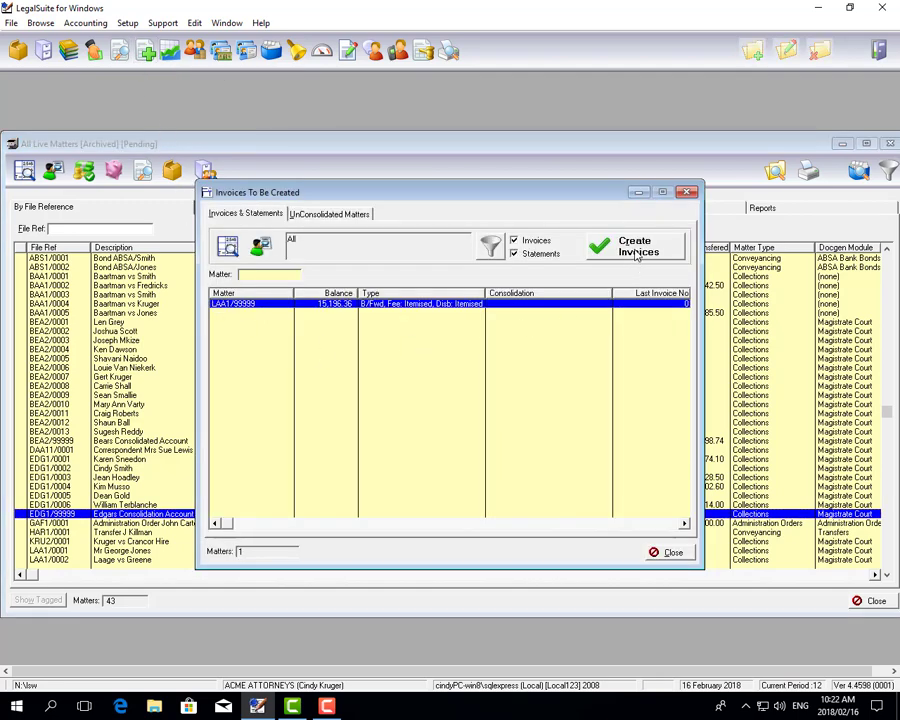
click(490, 248)
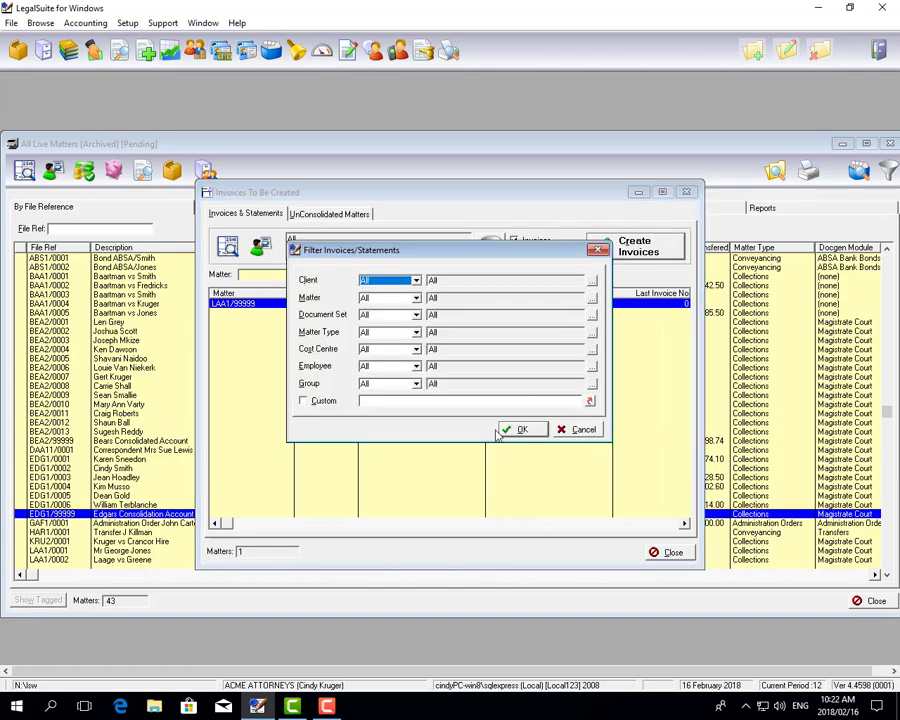
mouse_move(510, 430)
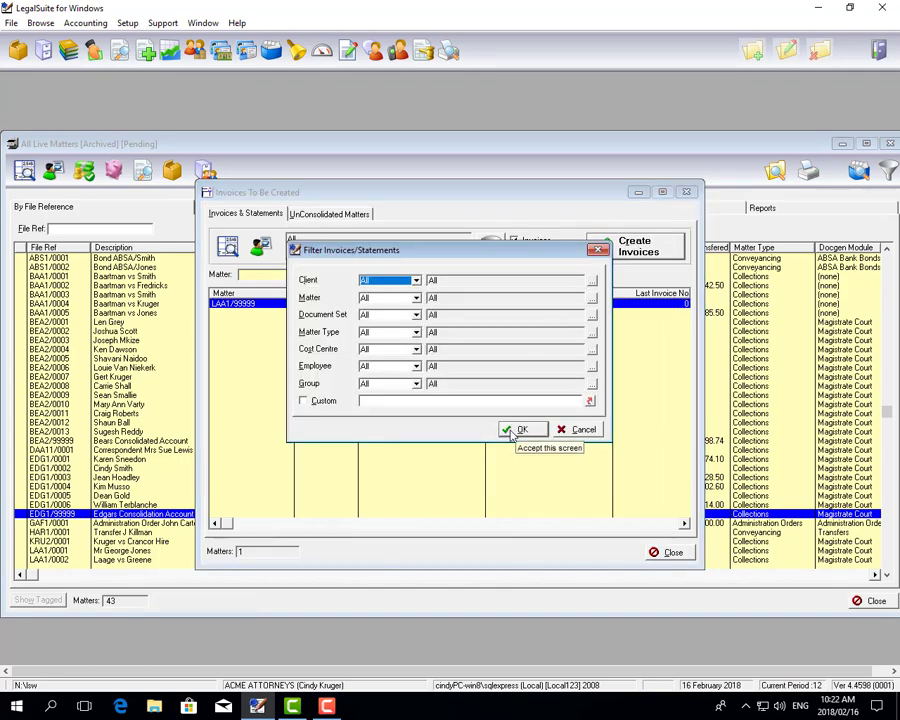
click(522, 428)
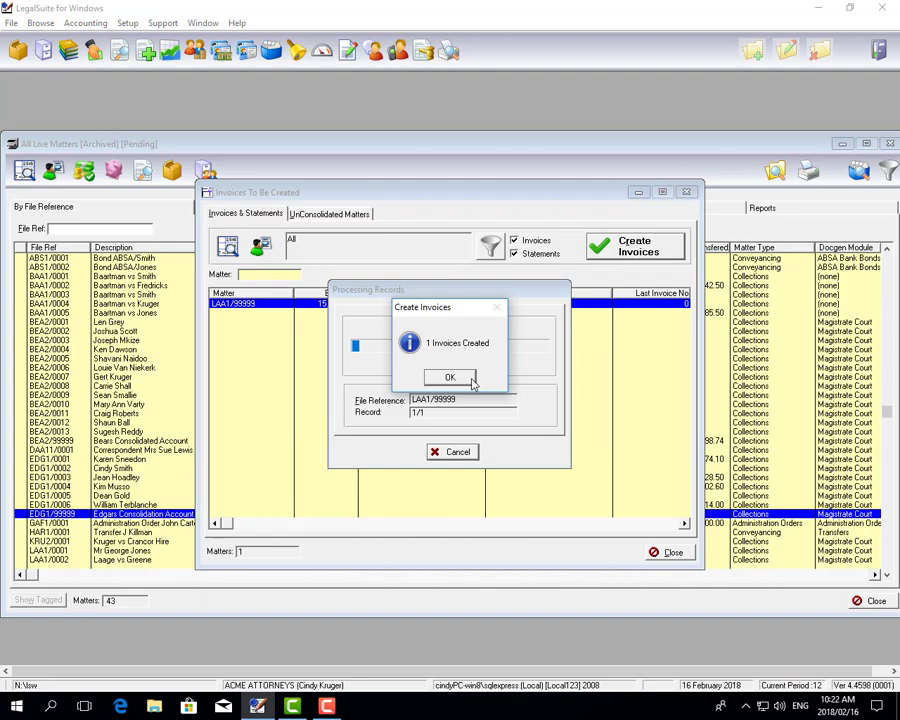
click(448, 376)
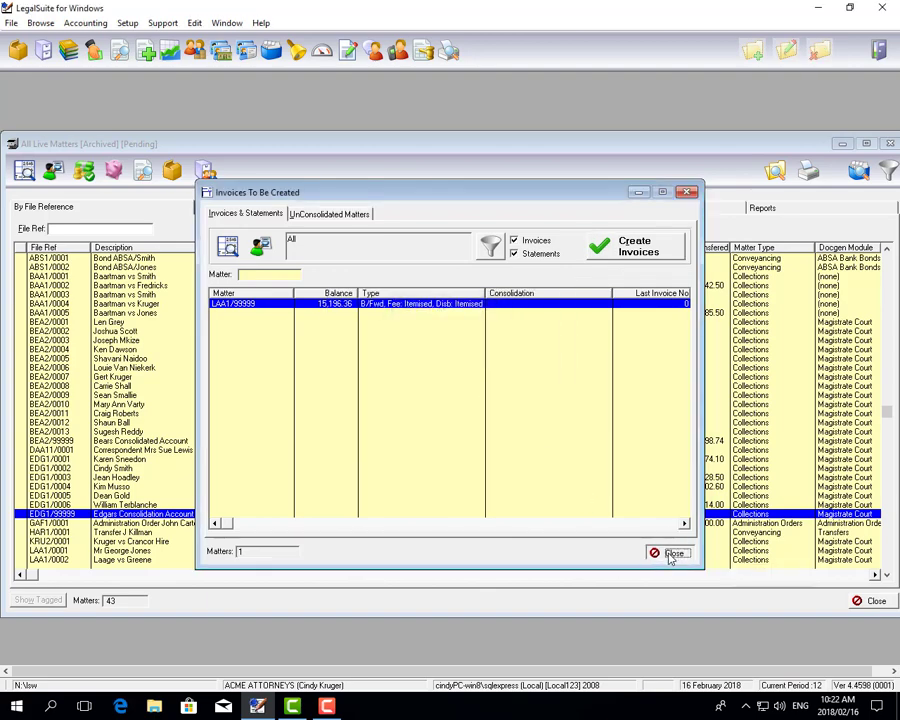
click(674, 552)
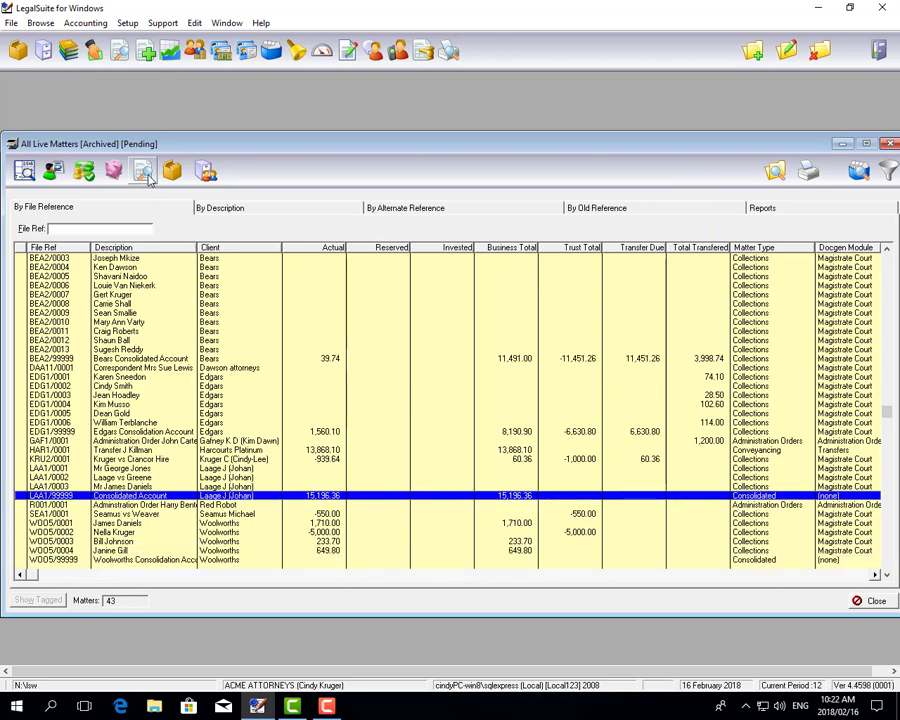
click(144, 170)
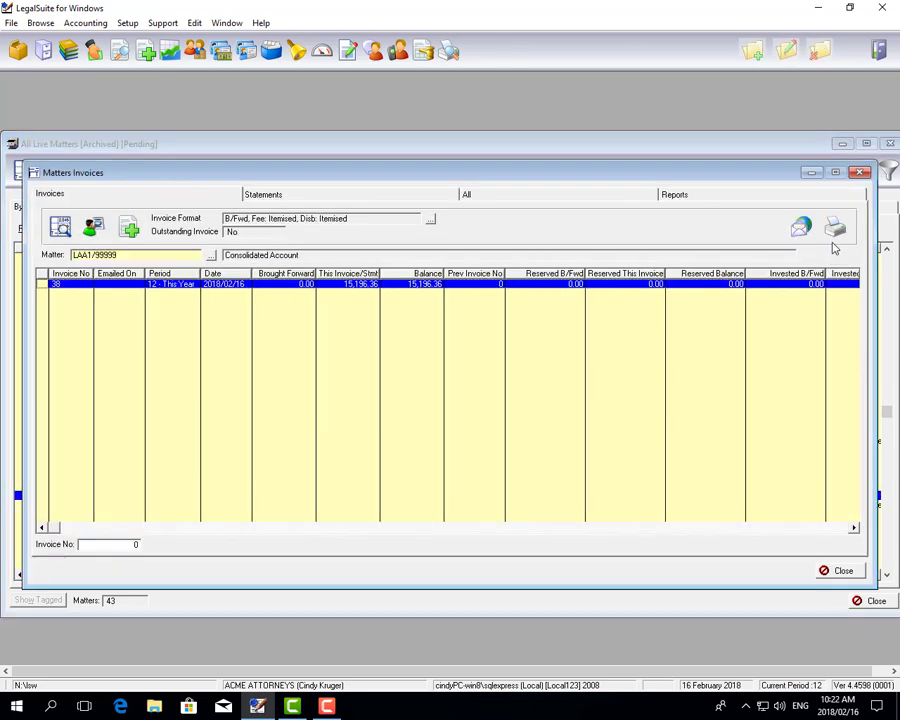
click(836, 228)
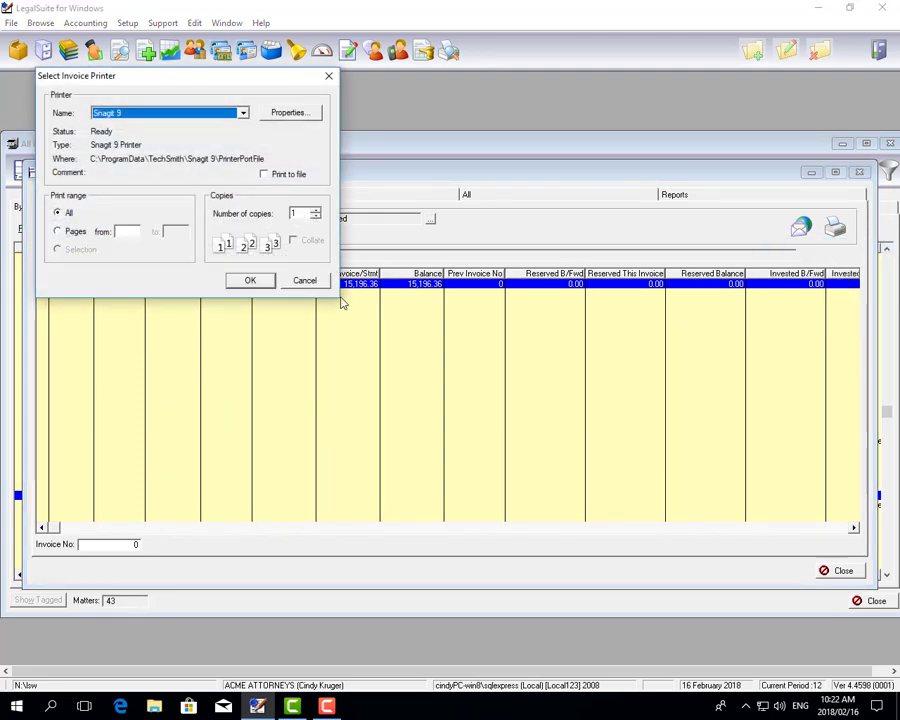
click(250, 280)
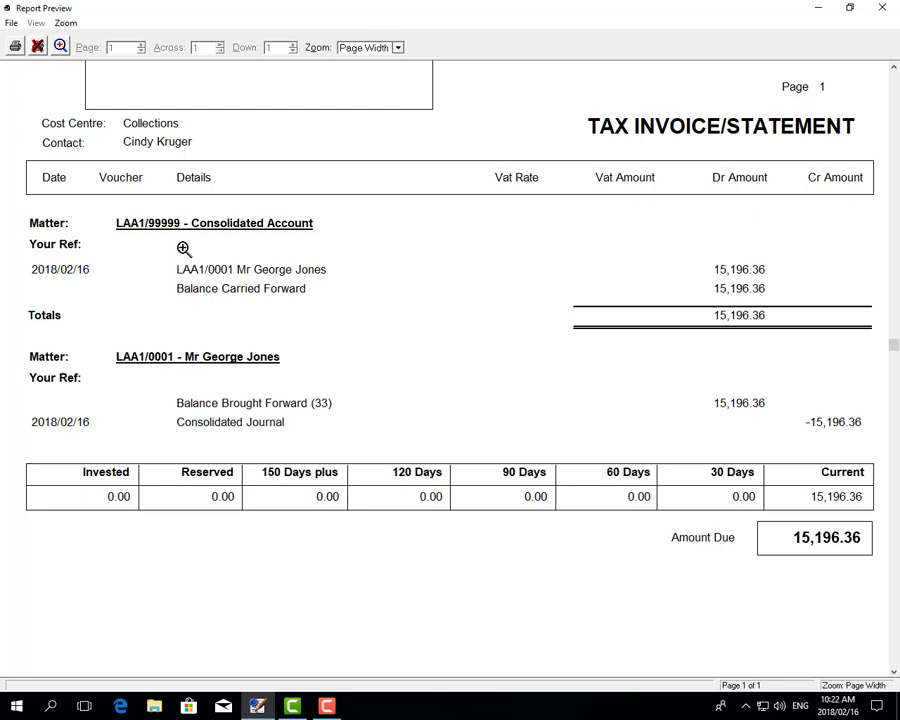
mouse_move(272, 280)
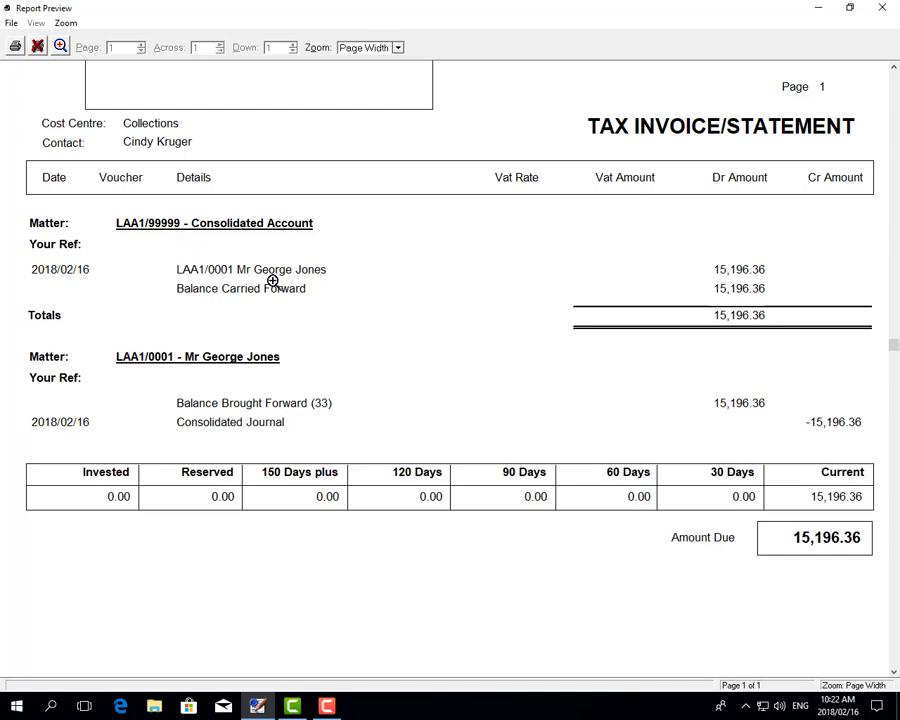
mouse_move(758, 276)
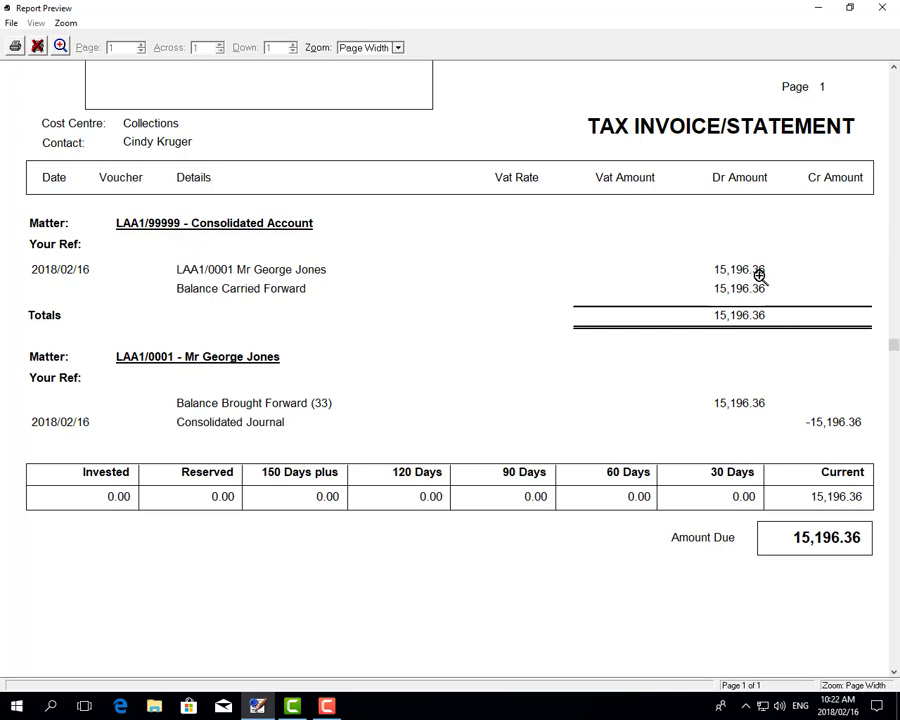
mouse_move(180, 404)
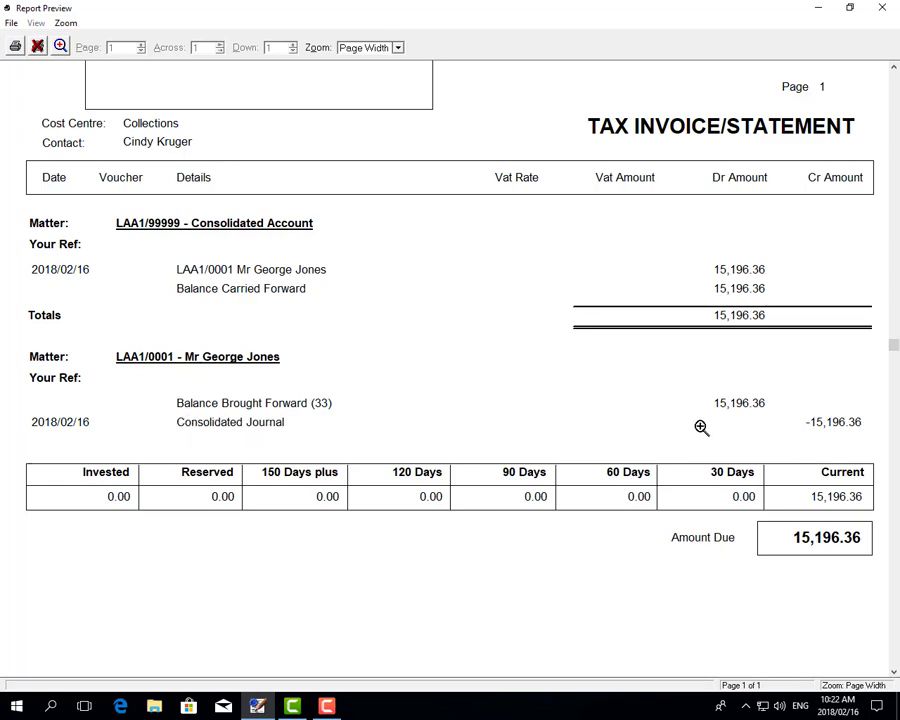
click(882, 8)
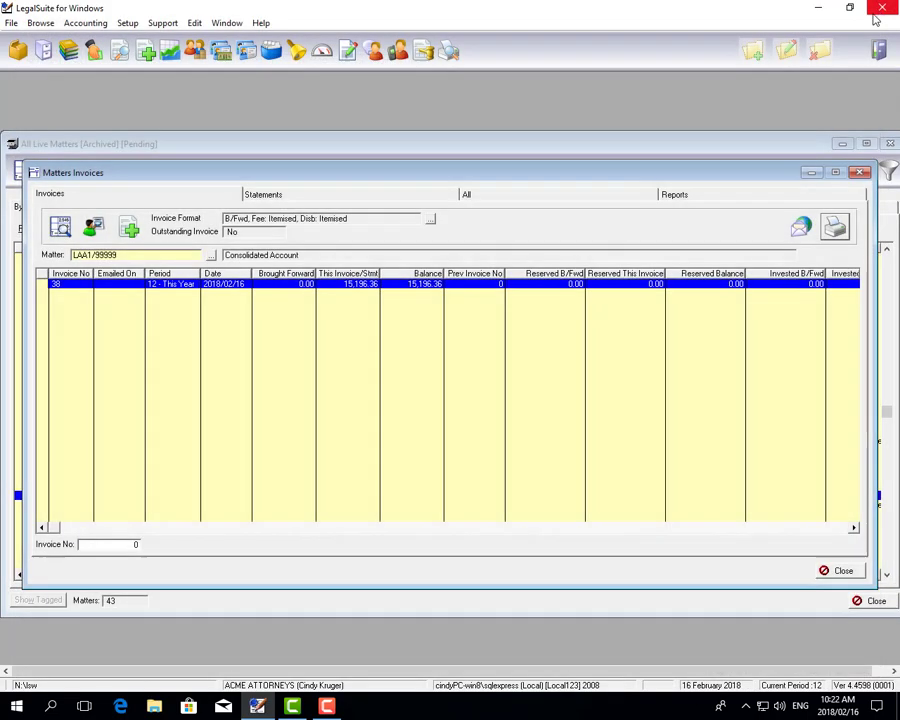
click(858, 172)
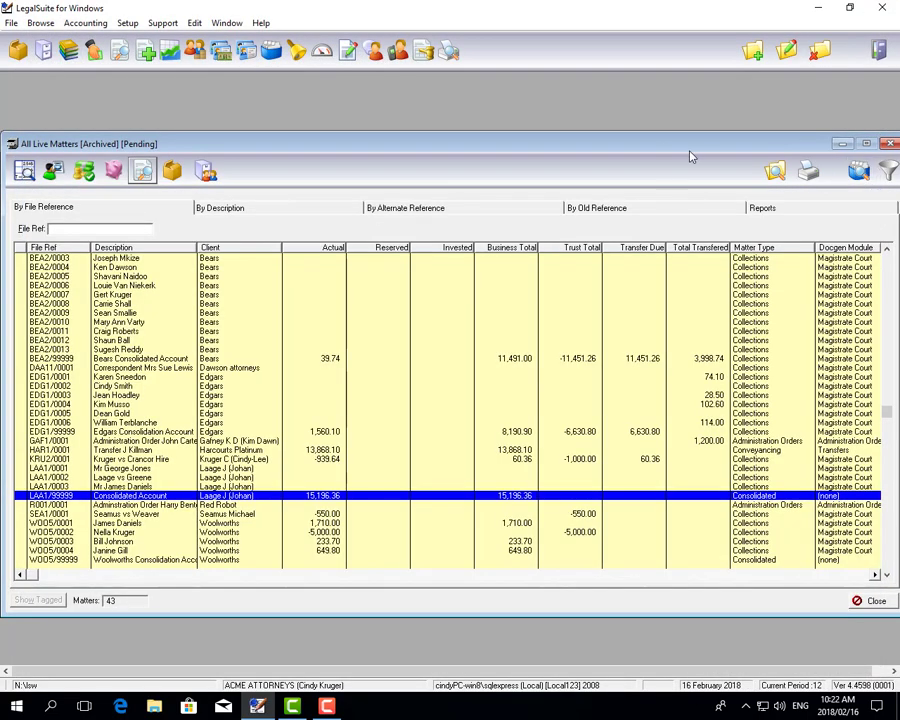
mouse_move(620, 114)
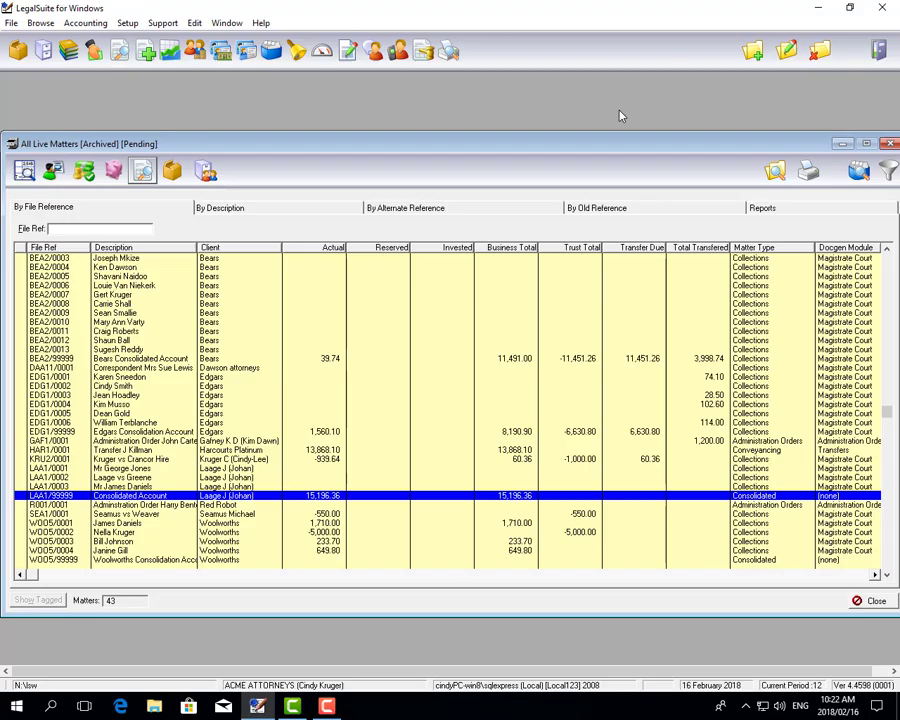